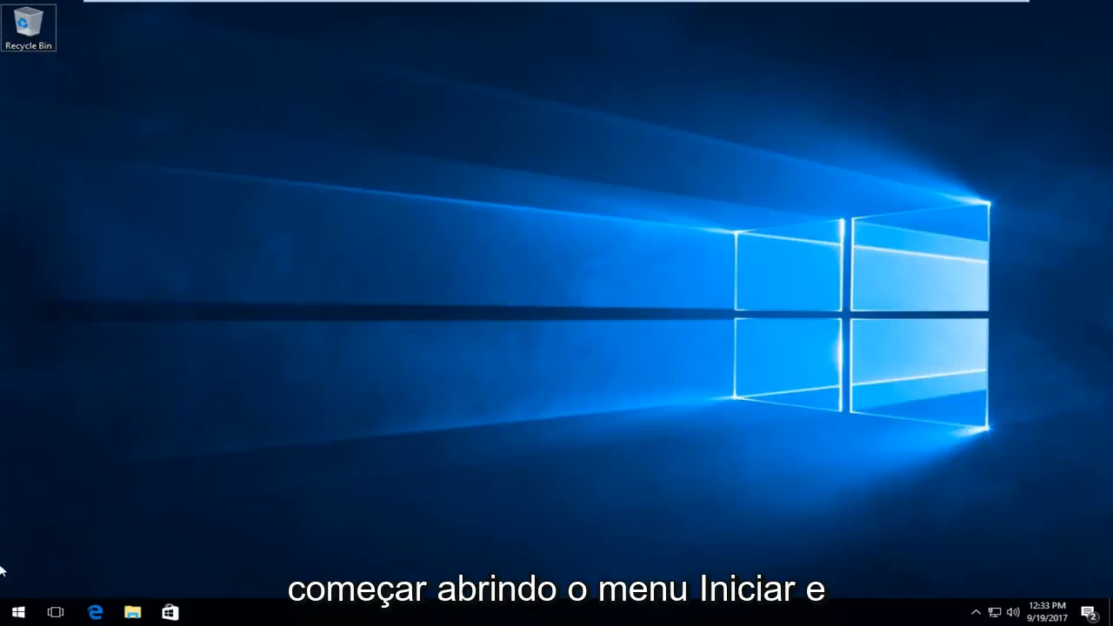
Bring up the Start menu from the taskbar.
click(17, 612)
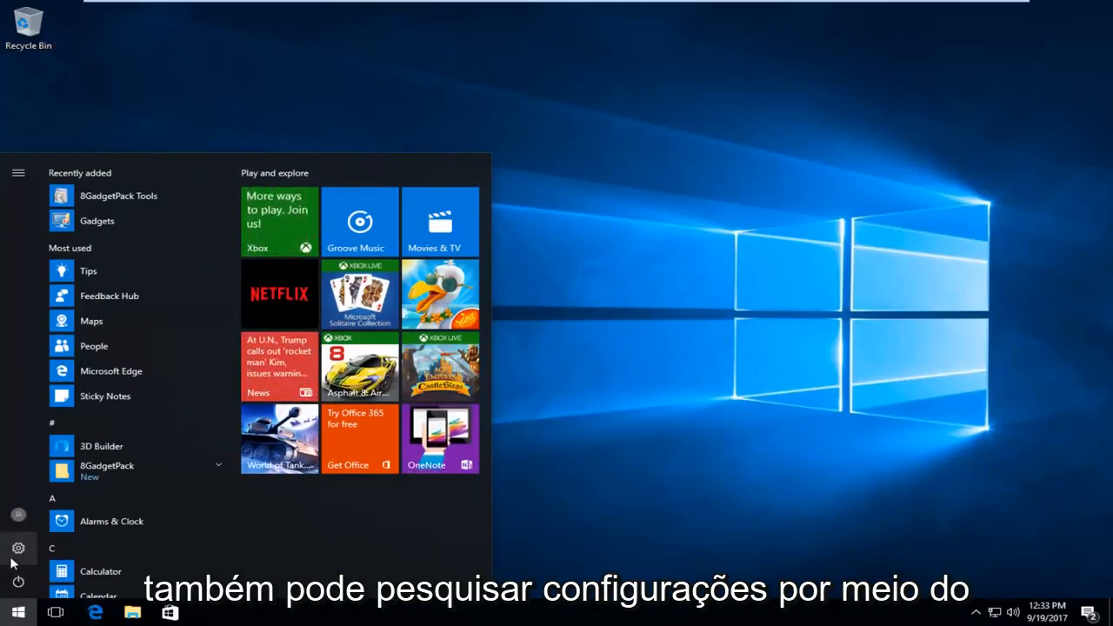
mouse_move(17, 549)
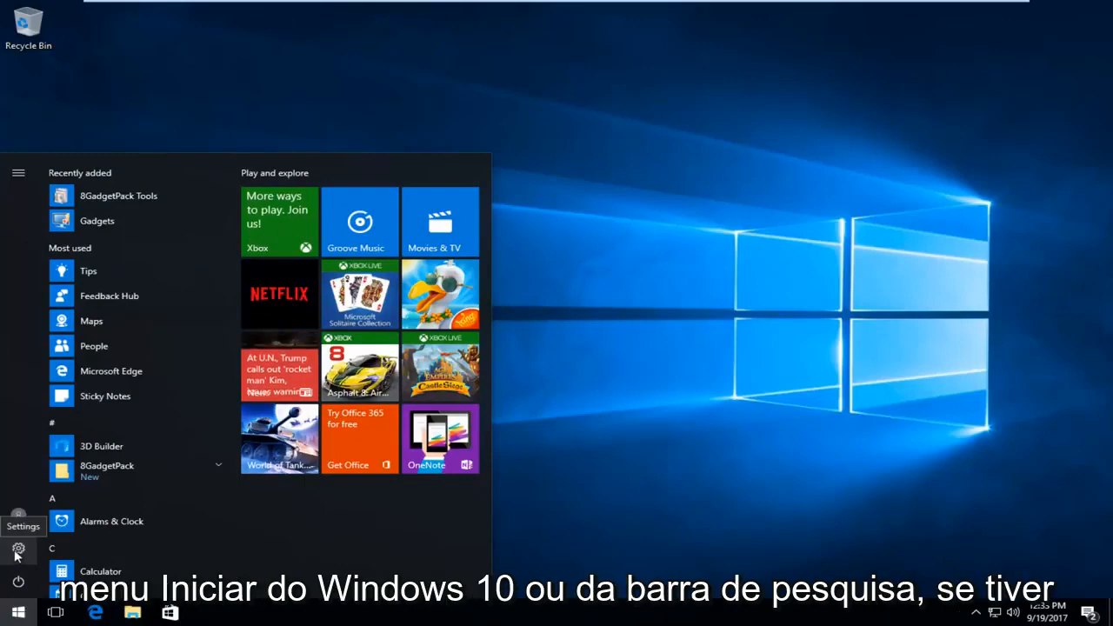
Launch Windows Settings from the Start menu gear icon.
click(17, 550)
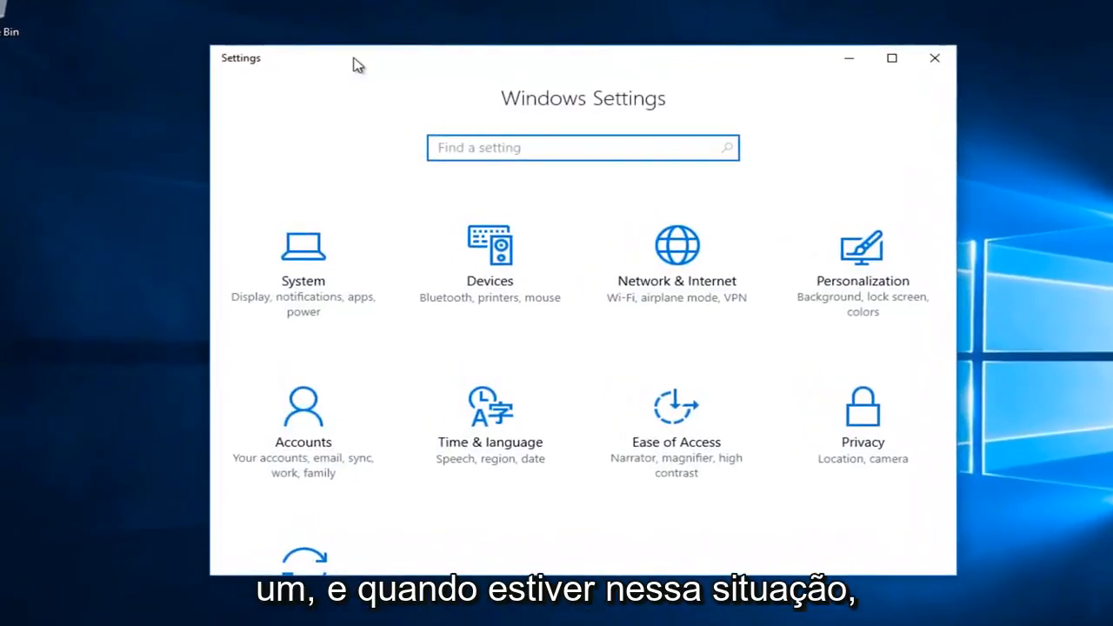
mouse_move(675, 275)
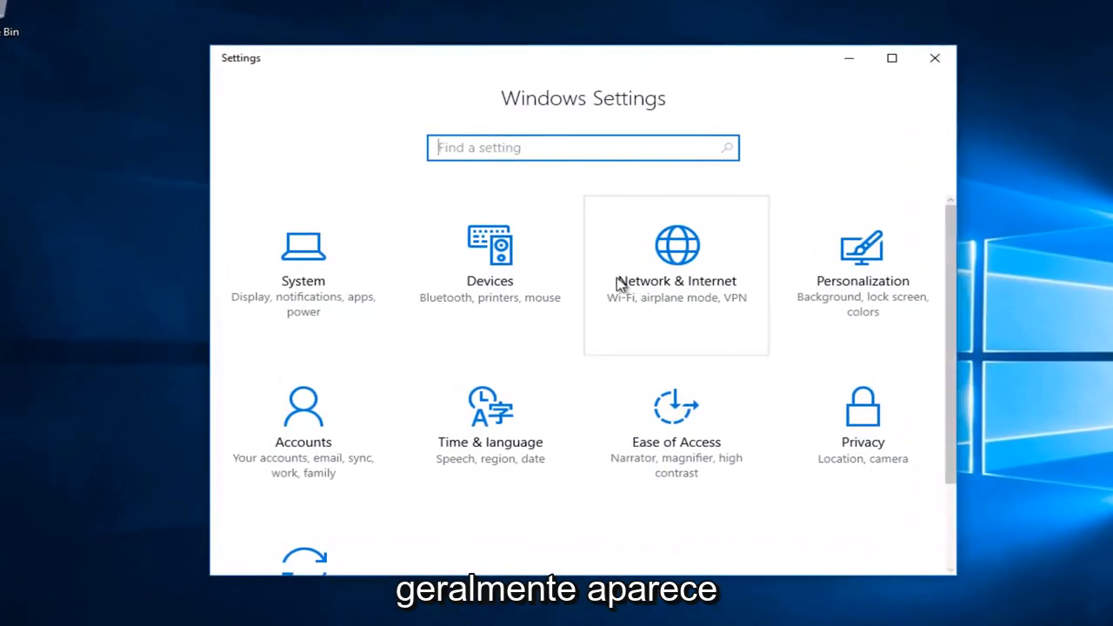
mouse_move(594, 254)
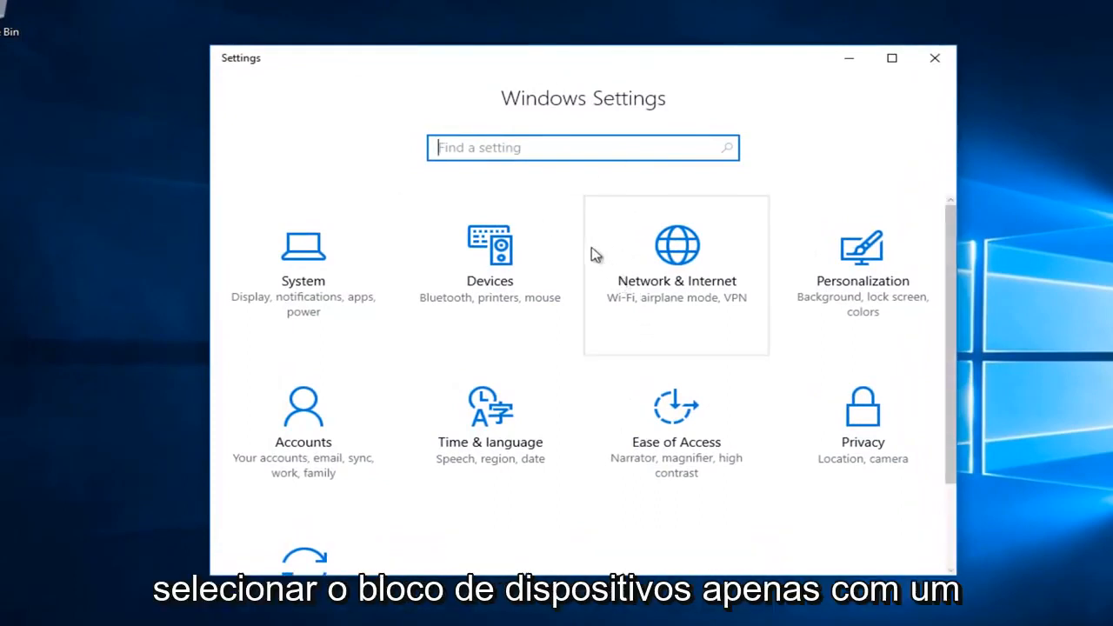
mouse_move(461, 316)
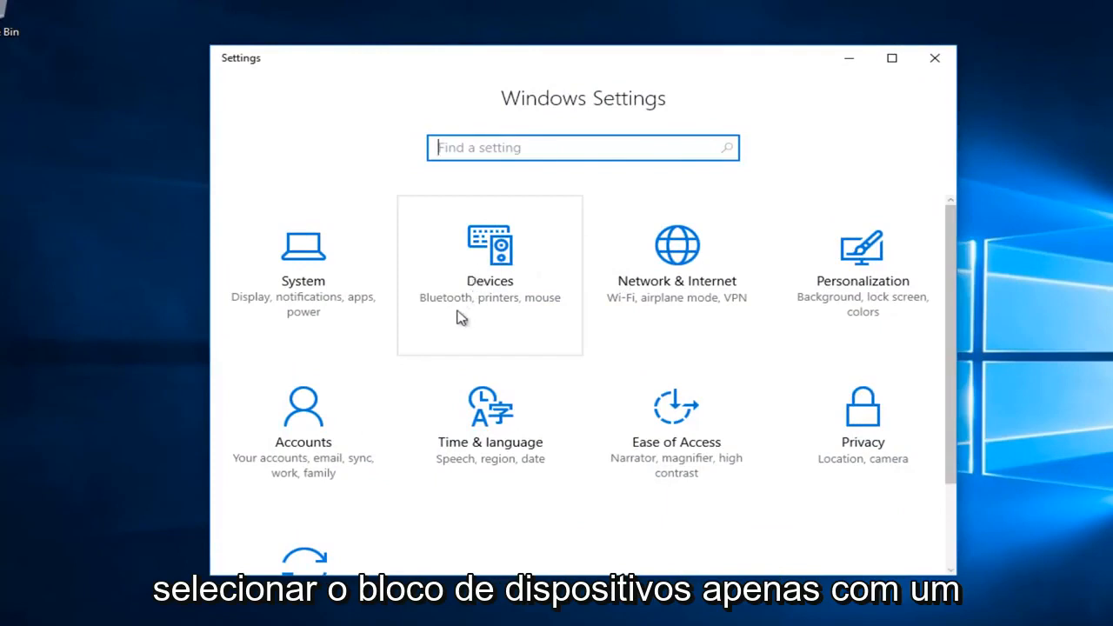
mouse_move(496, 292)
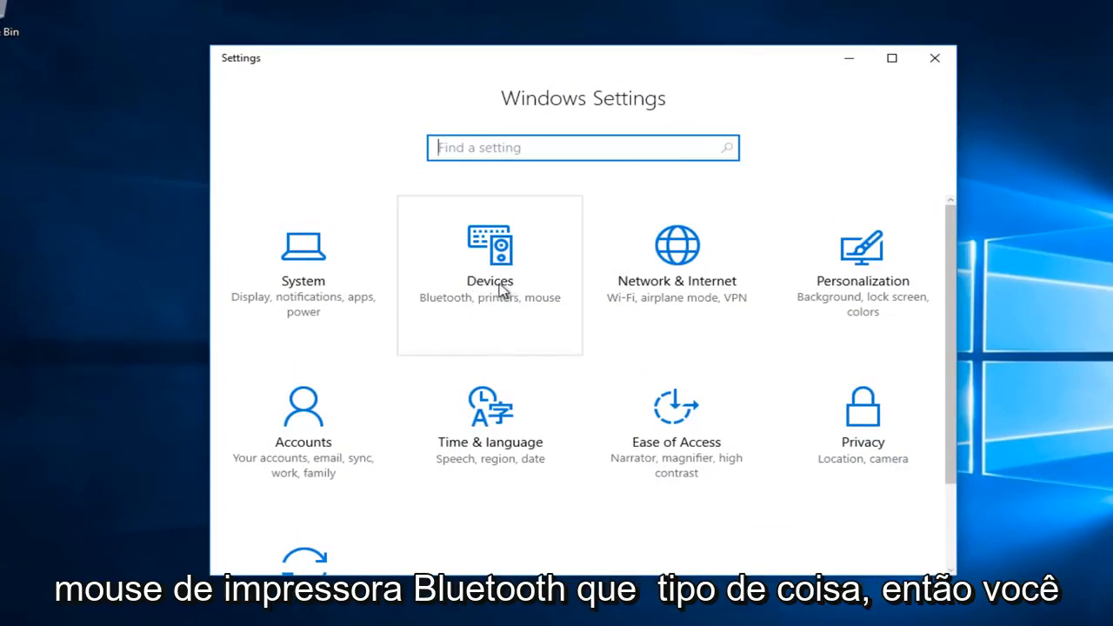
Go to Devices and show the Mouse & touchpad settings page.
click(490, 261)
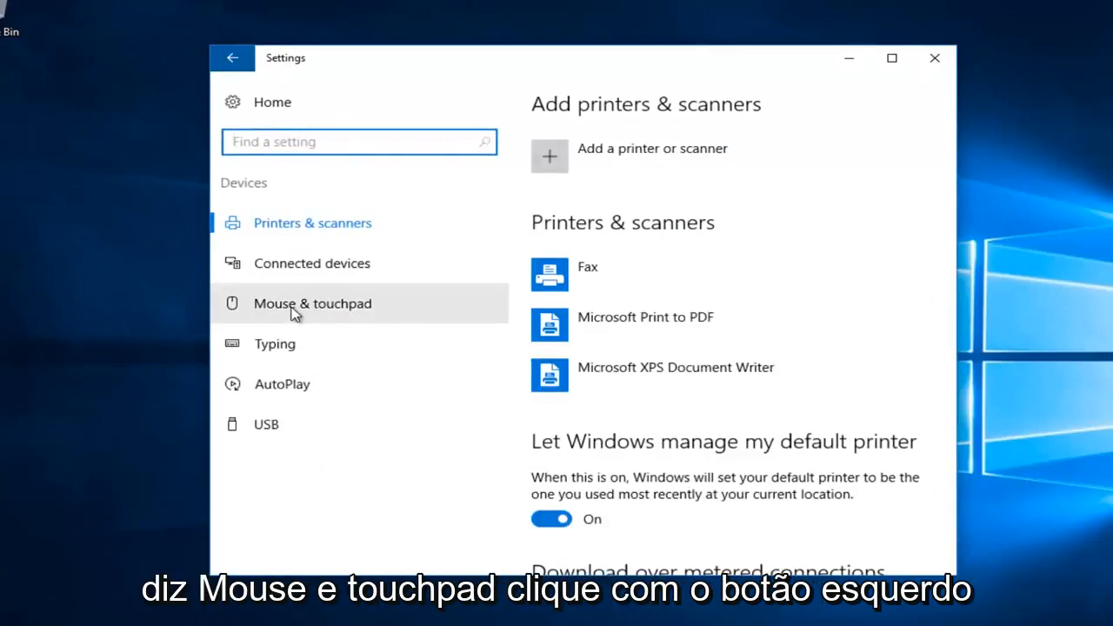
click(313, 302)
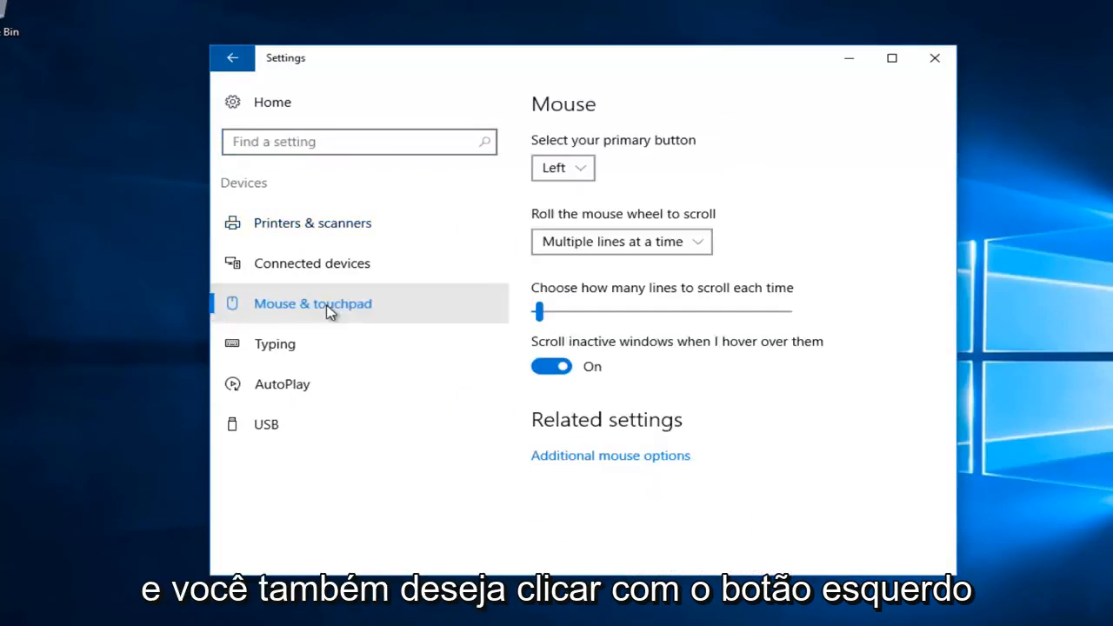
mouse_move(611, 456)
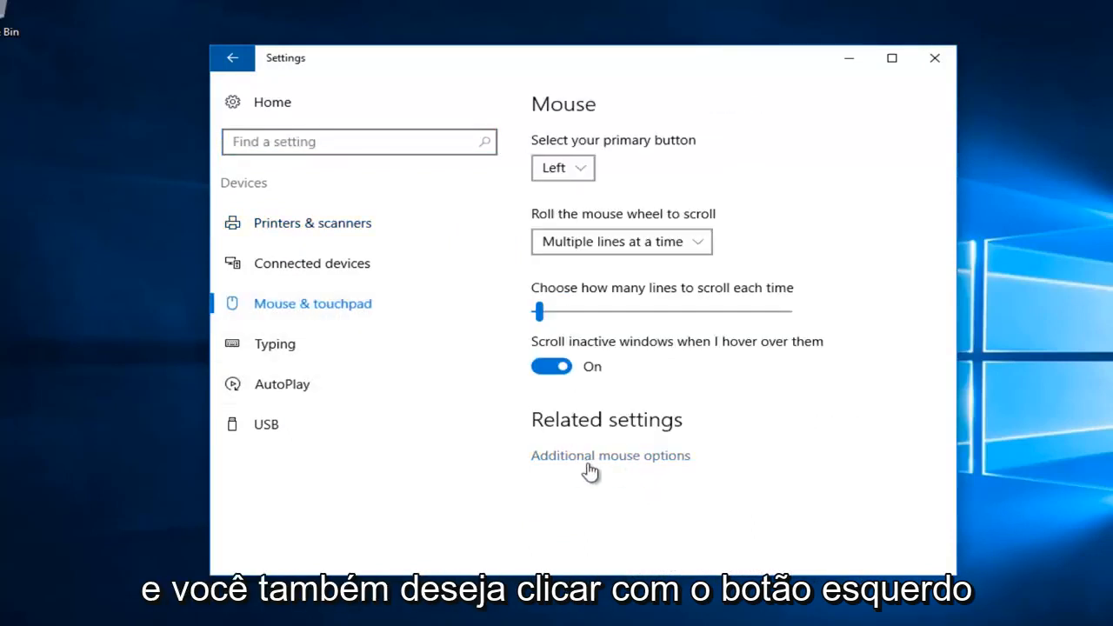
mouse_move(588, 462)
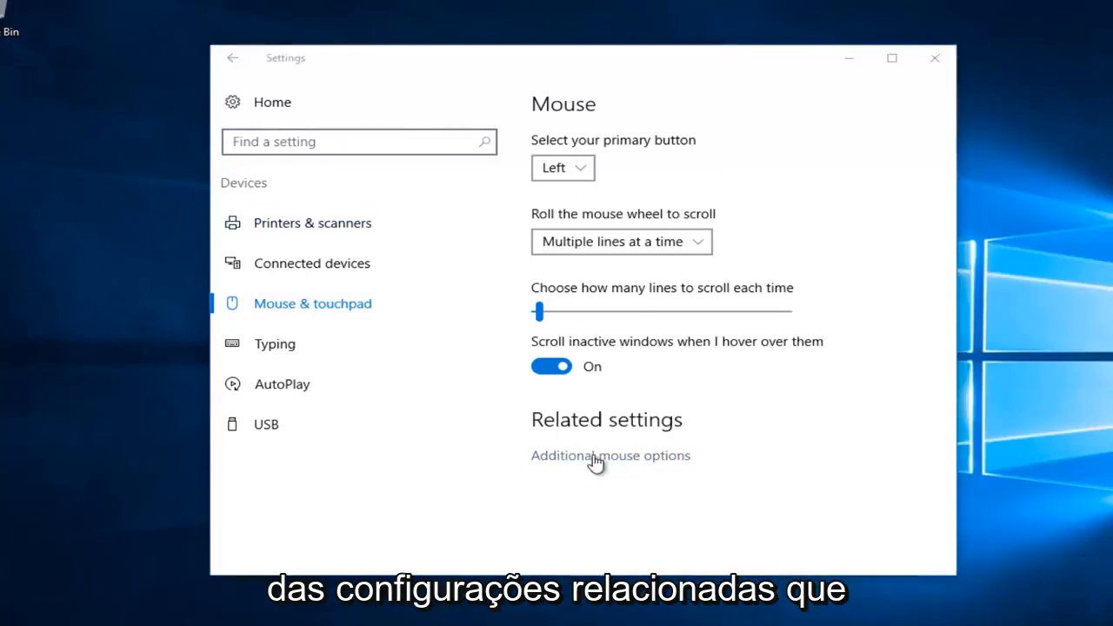
In Mouse Properties Pointer Options, uncheck Enhance pointer precision and apply the change.
click(610, 456)
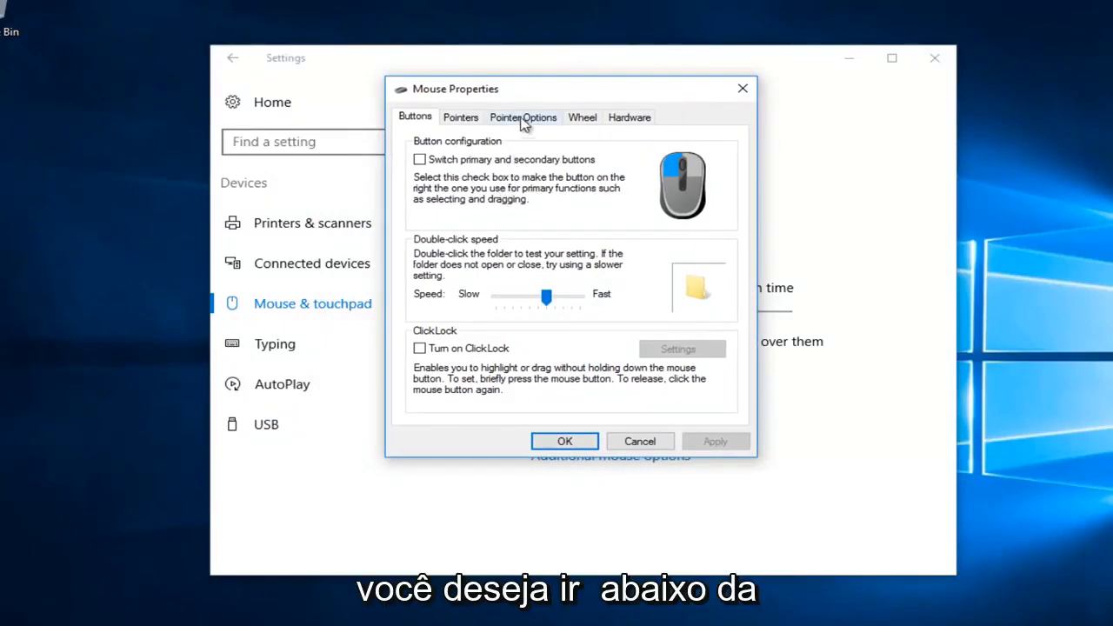
click(522, 117)
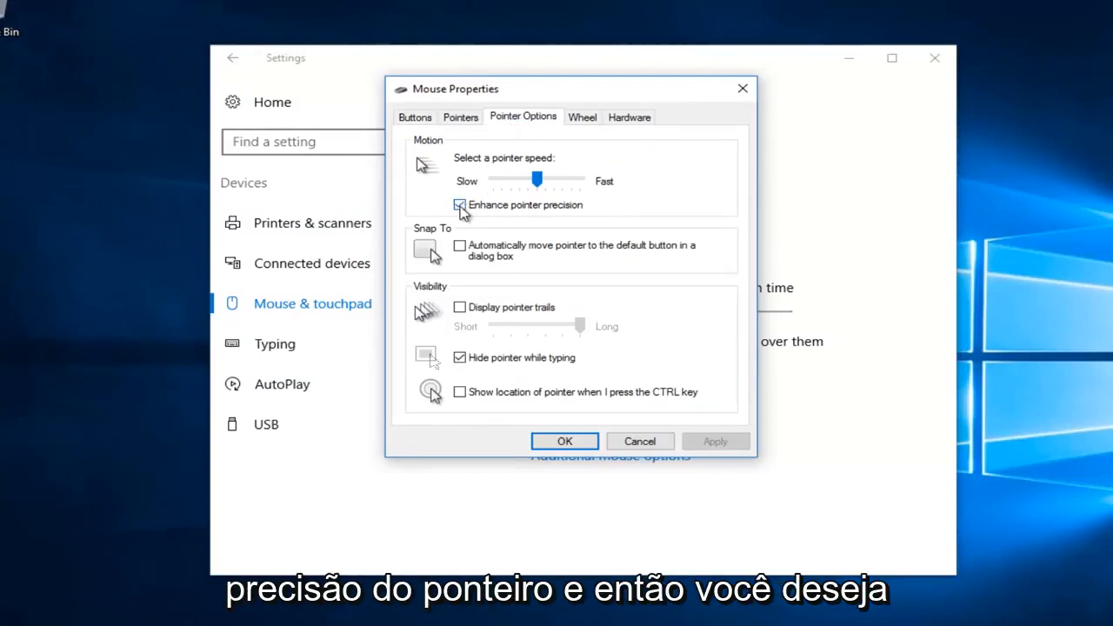
click(459, 205)
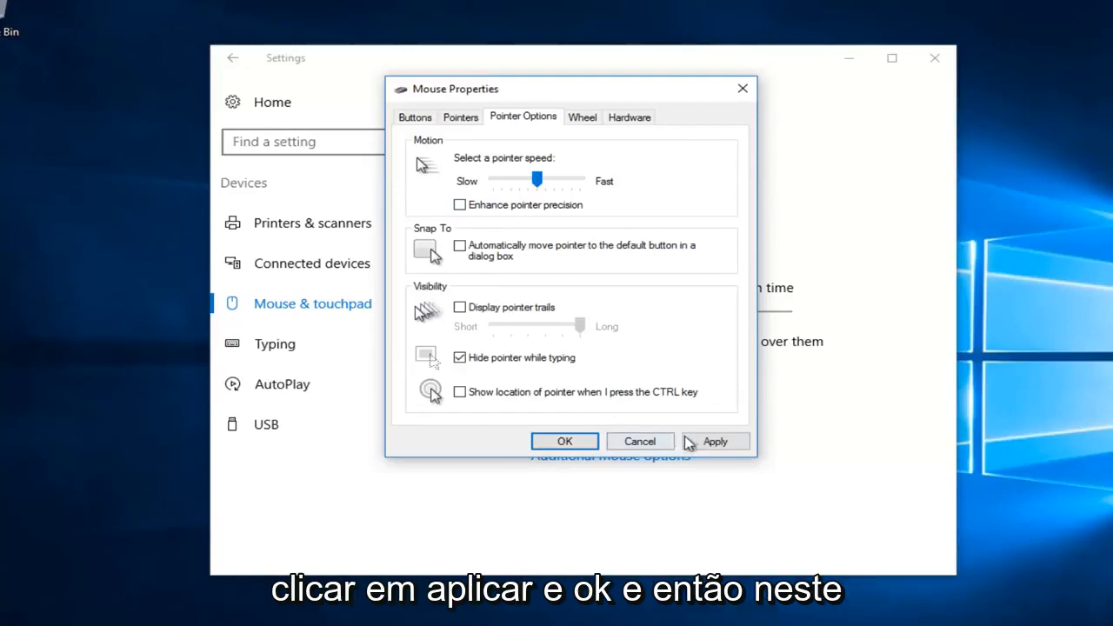
click(713, 442)
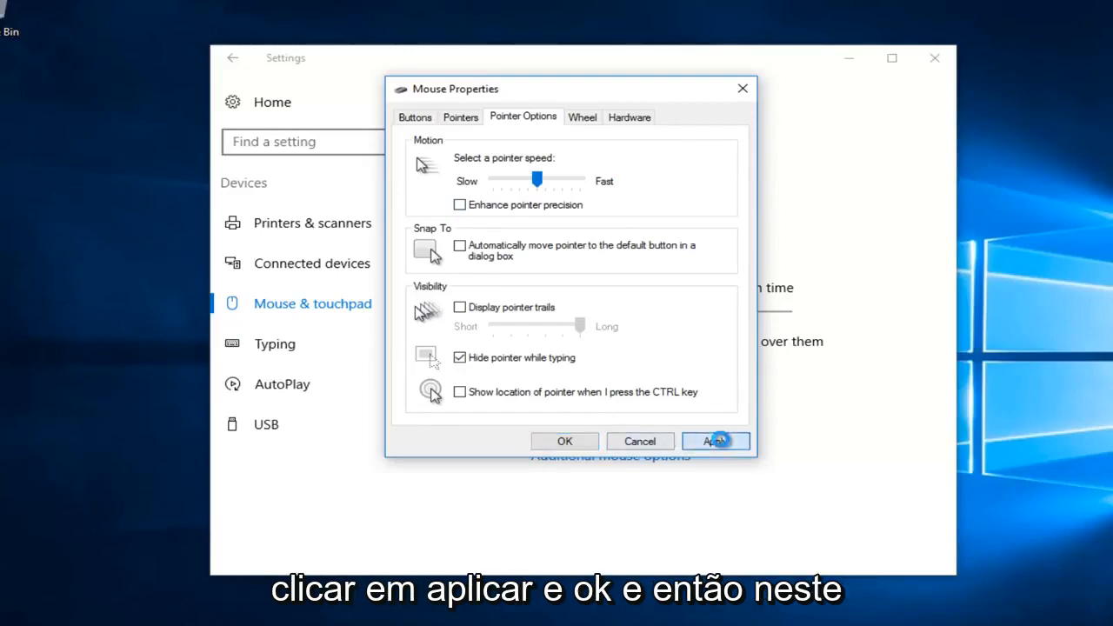